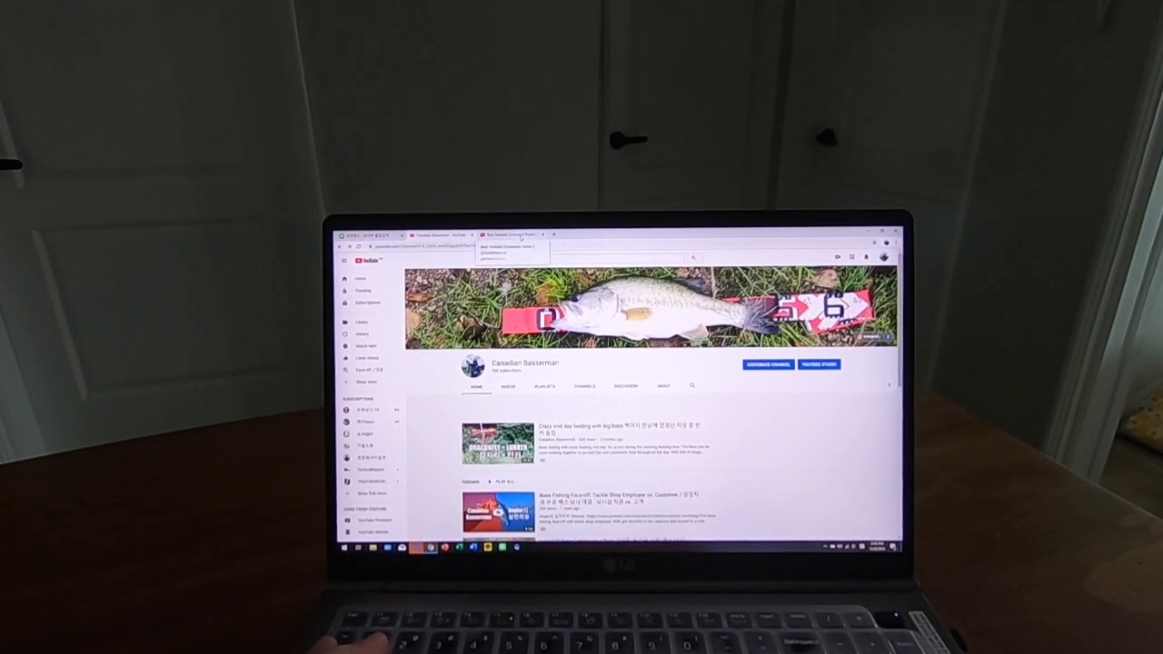
- Open the giveaway video from the channel page and reach its comments
{"action": "left_click", "coordinate": [505, 233]}
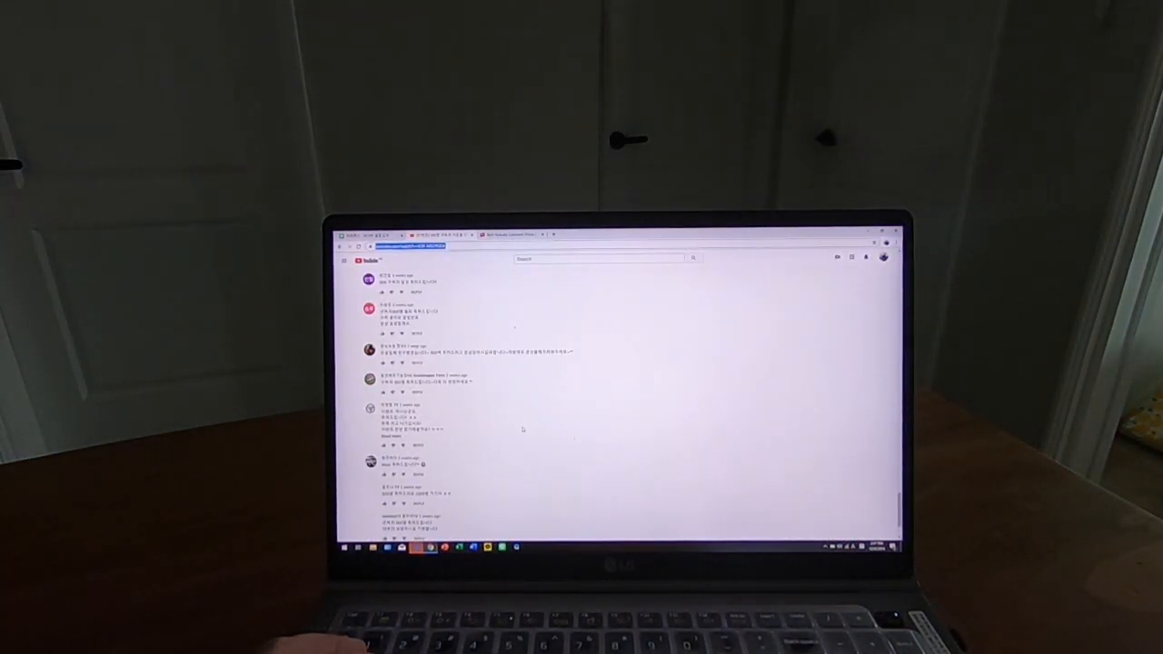
- Scroll further down through the viewer comments on the giveaway video
{"action": "scroll", "scroll_direction": "down", "scroll_amount": 3}
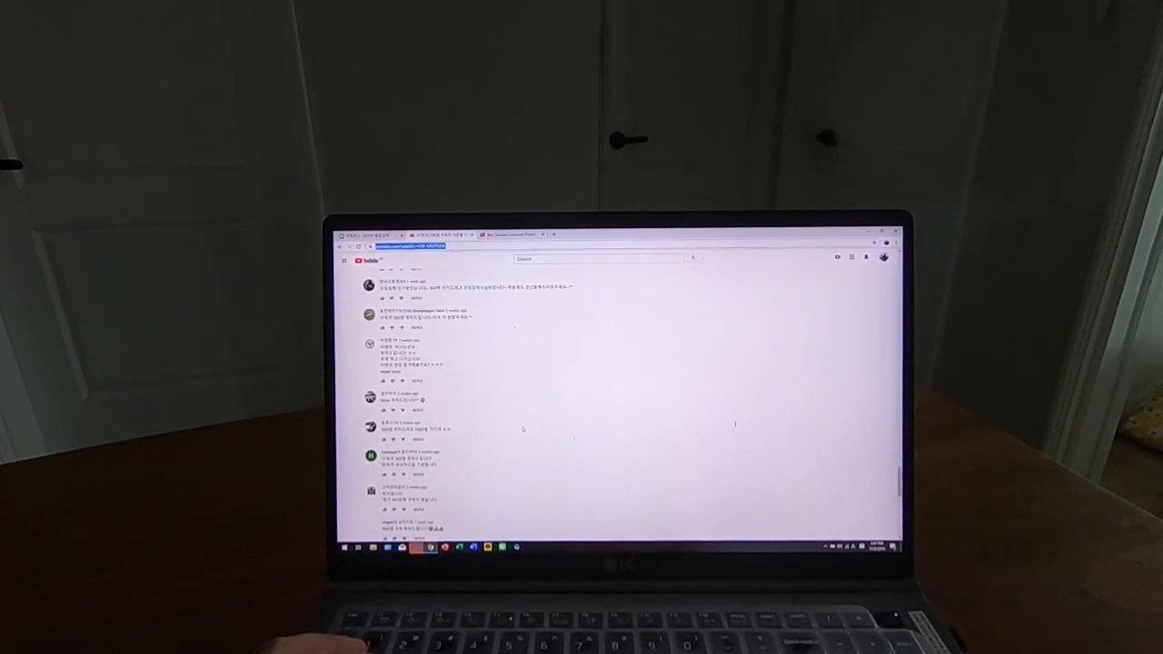
{"action": "scroll", "scroll_direction": "down", "scroll_amount": 3}
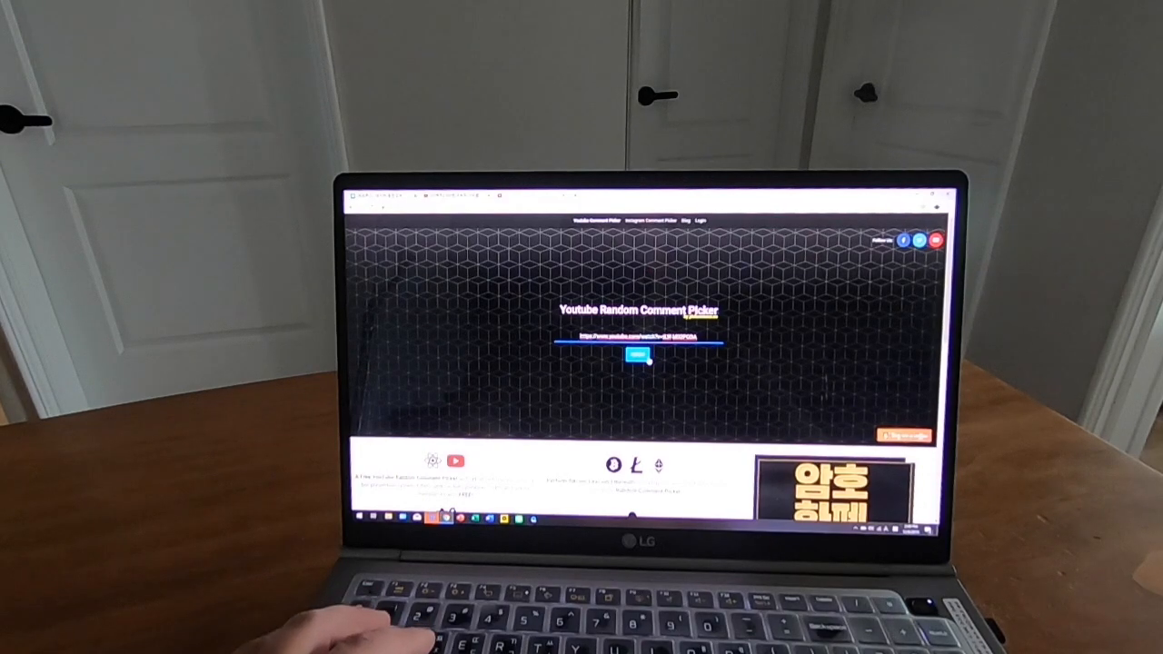
- Load the giveaway video's comments into the picker from the pasted URL
{"action": "left_click", "coordinate": [639, 356]}
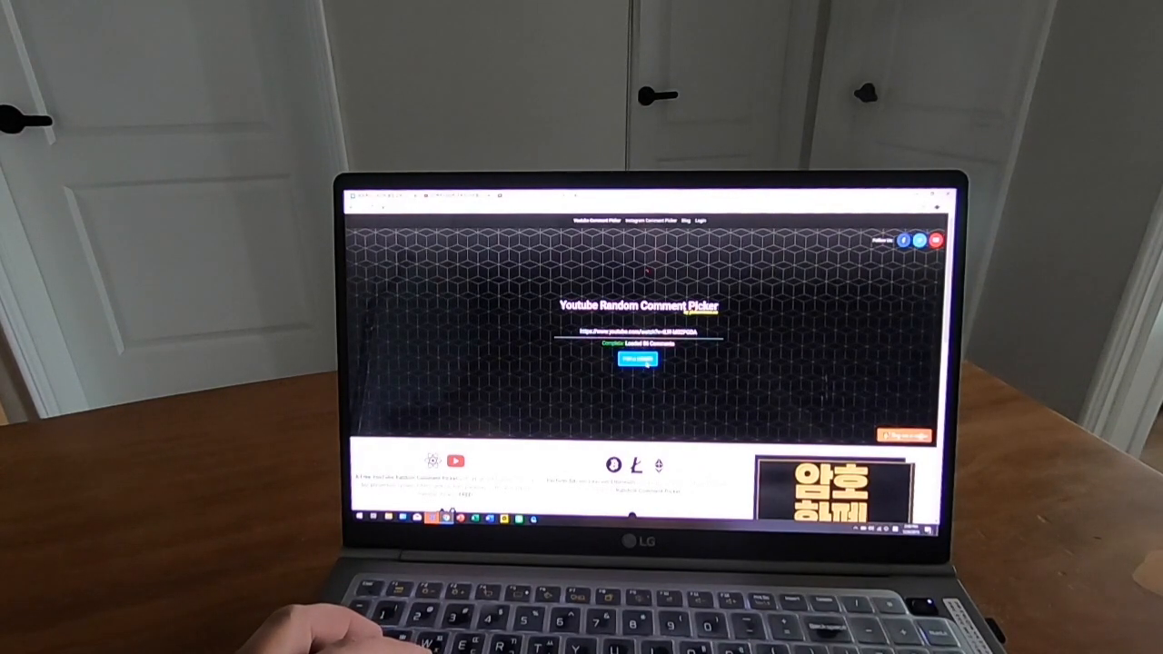
{"action": "left_click", "coordinate": [636, 359]}
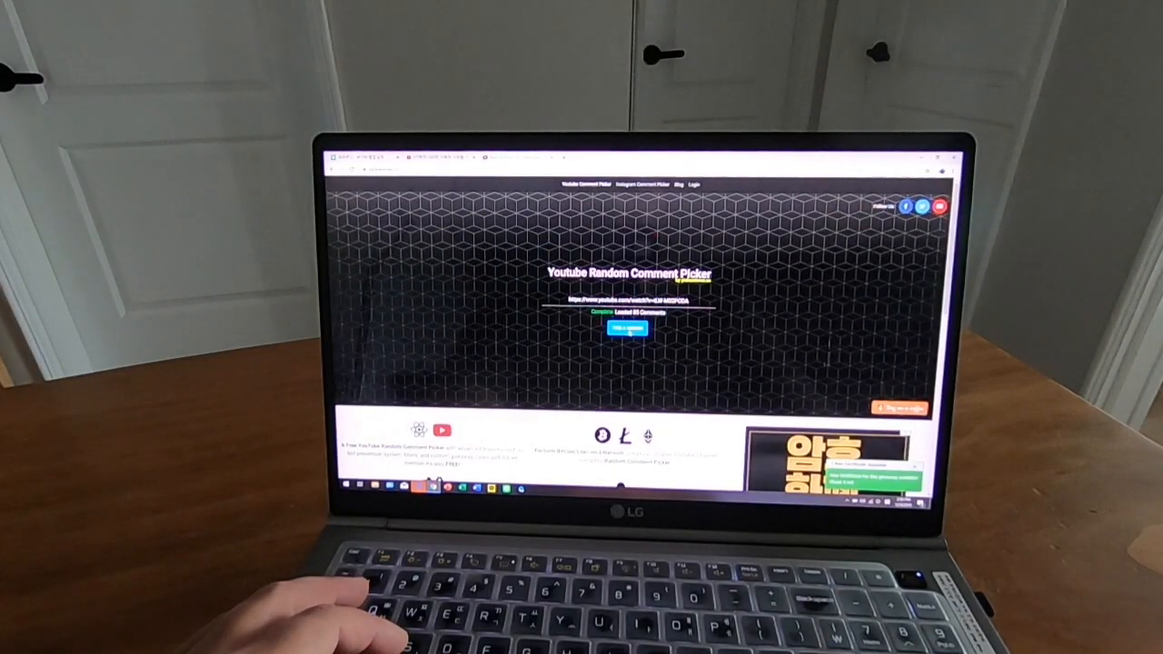
{"action": "left_click", "coordinate": [625, 331]}
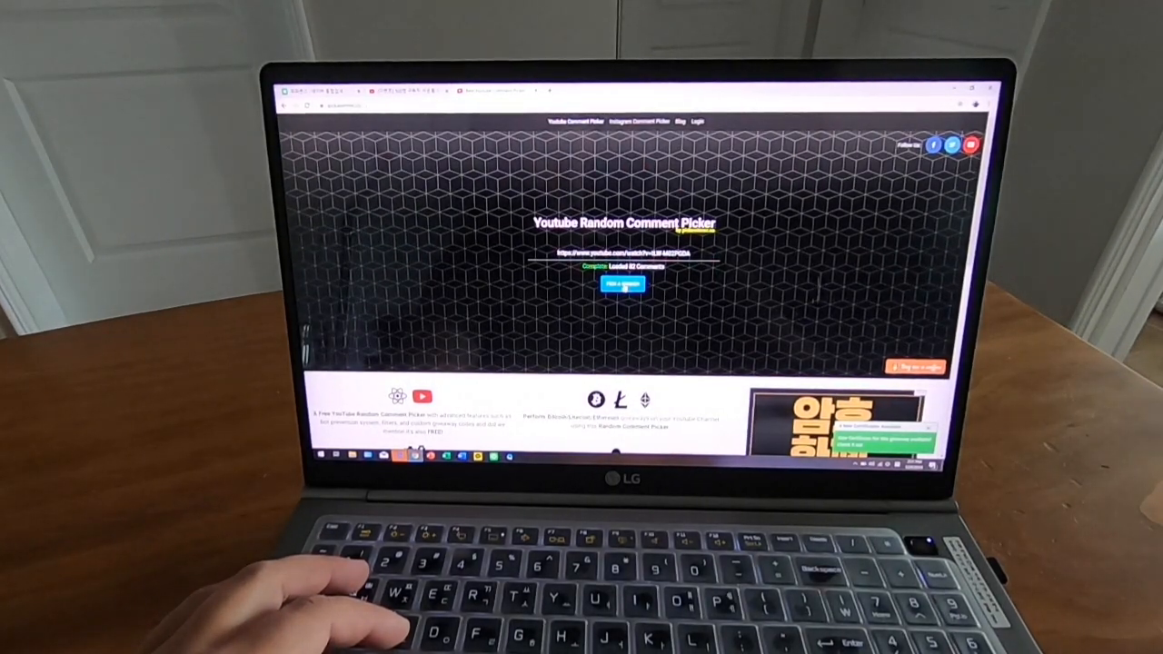
- Start the Pick a Winner random draw over the loaded comments
{"action": "left_click", "coordinate": [622, 284]}
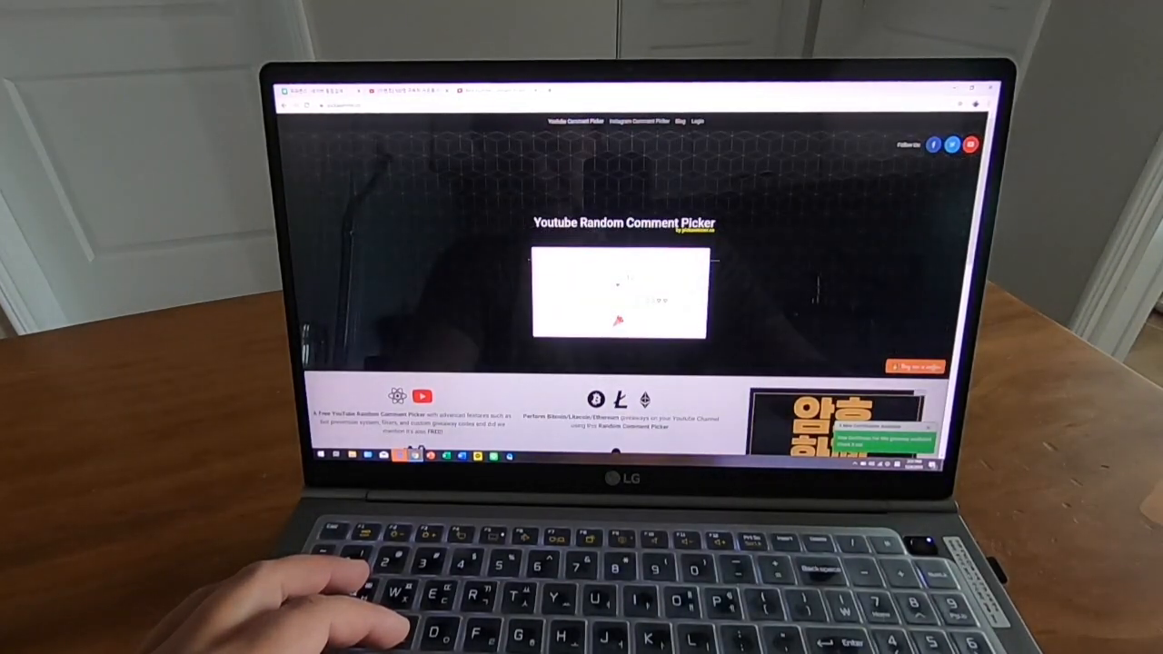